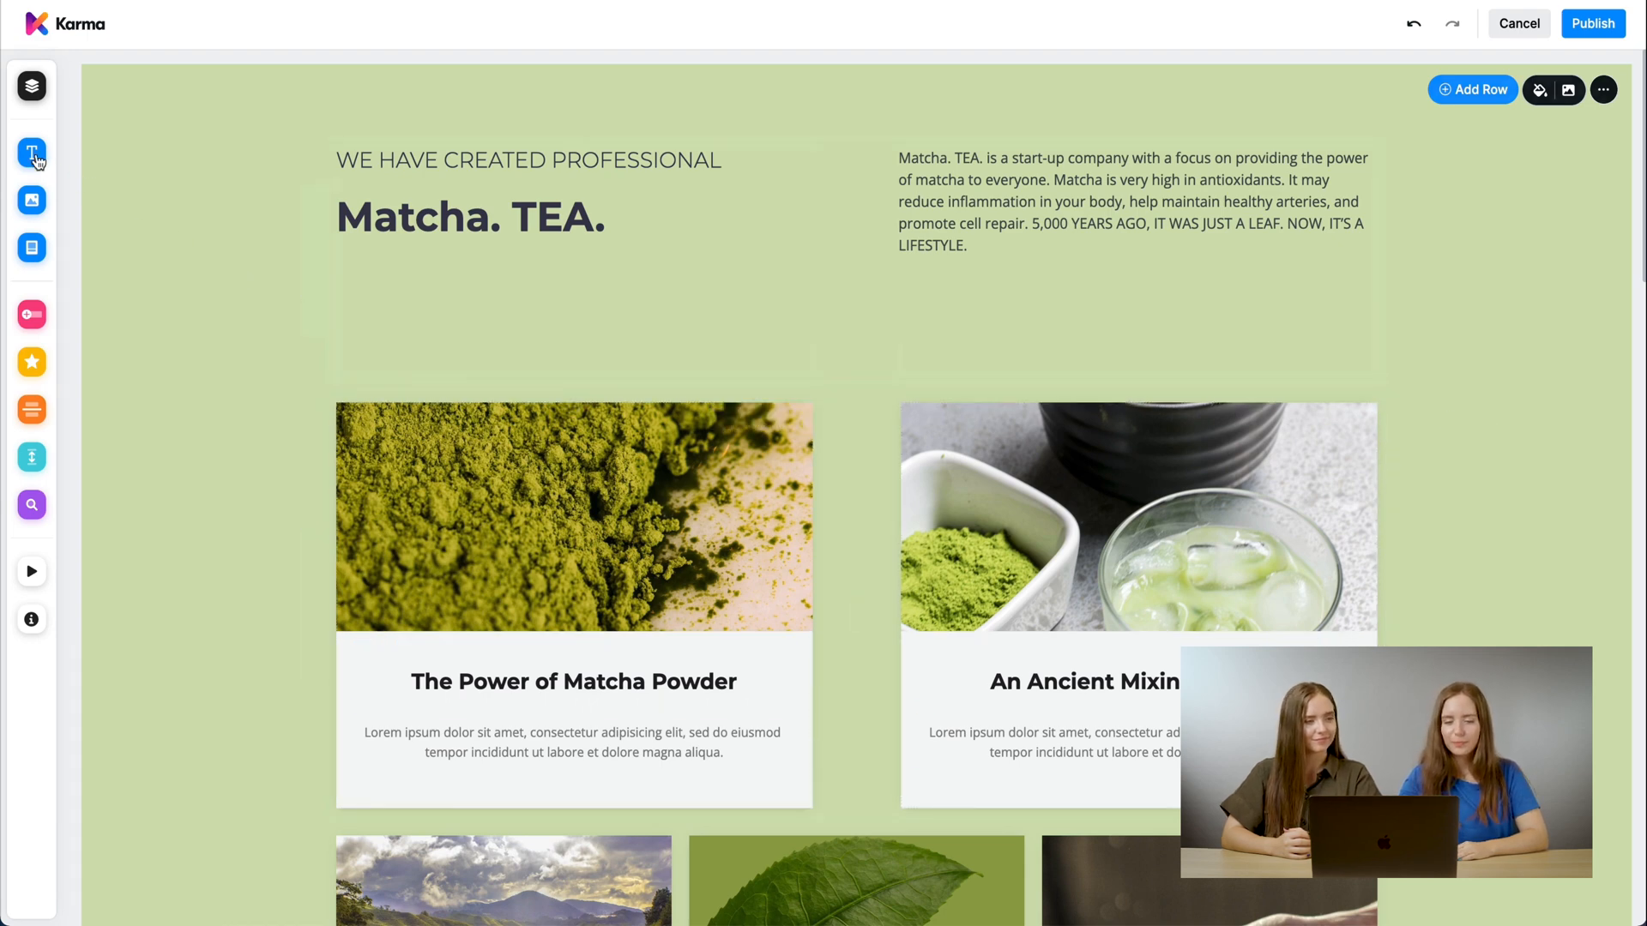
Step: Add a Headline text element under the Matcha. TEA. title in the left column
left_click(31, 152)
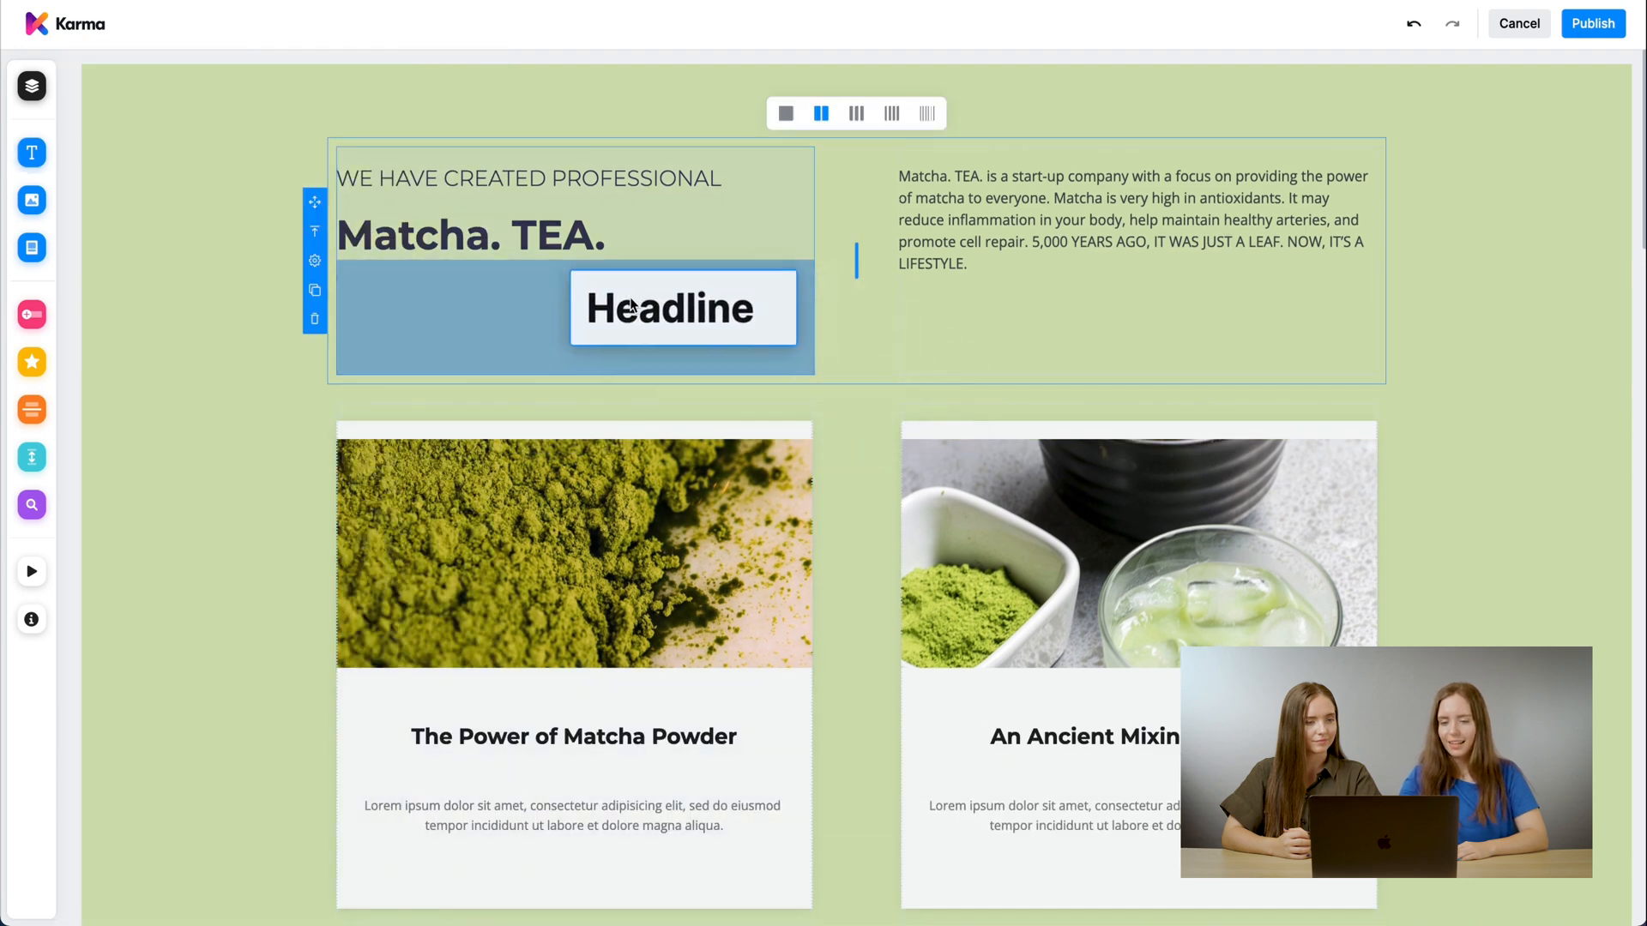
Step: Select the new Headline text so its formatting toolbar appears
double_click(667, 307)
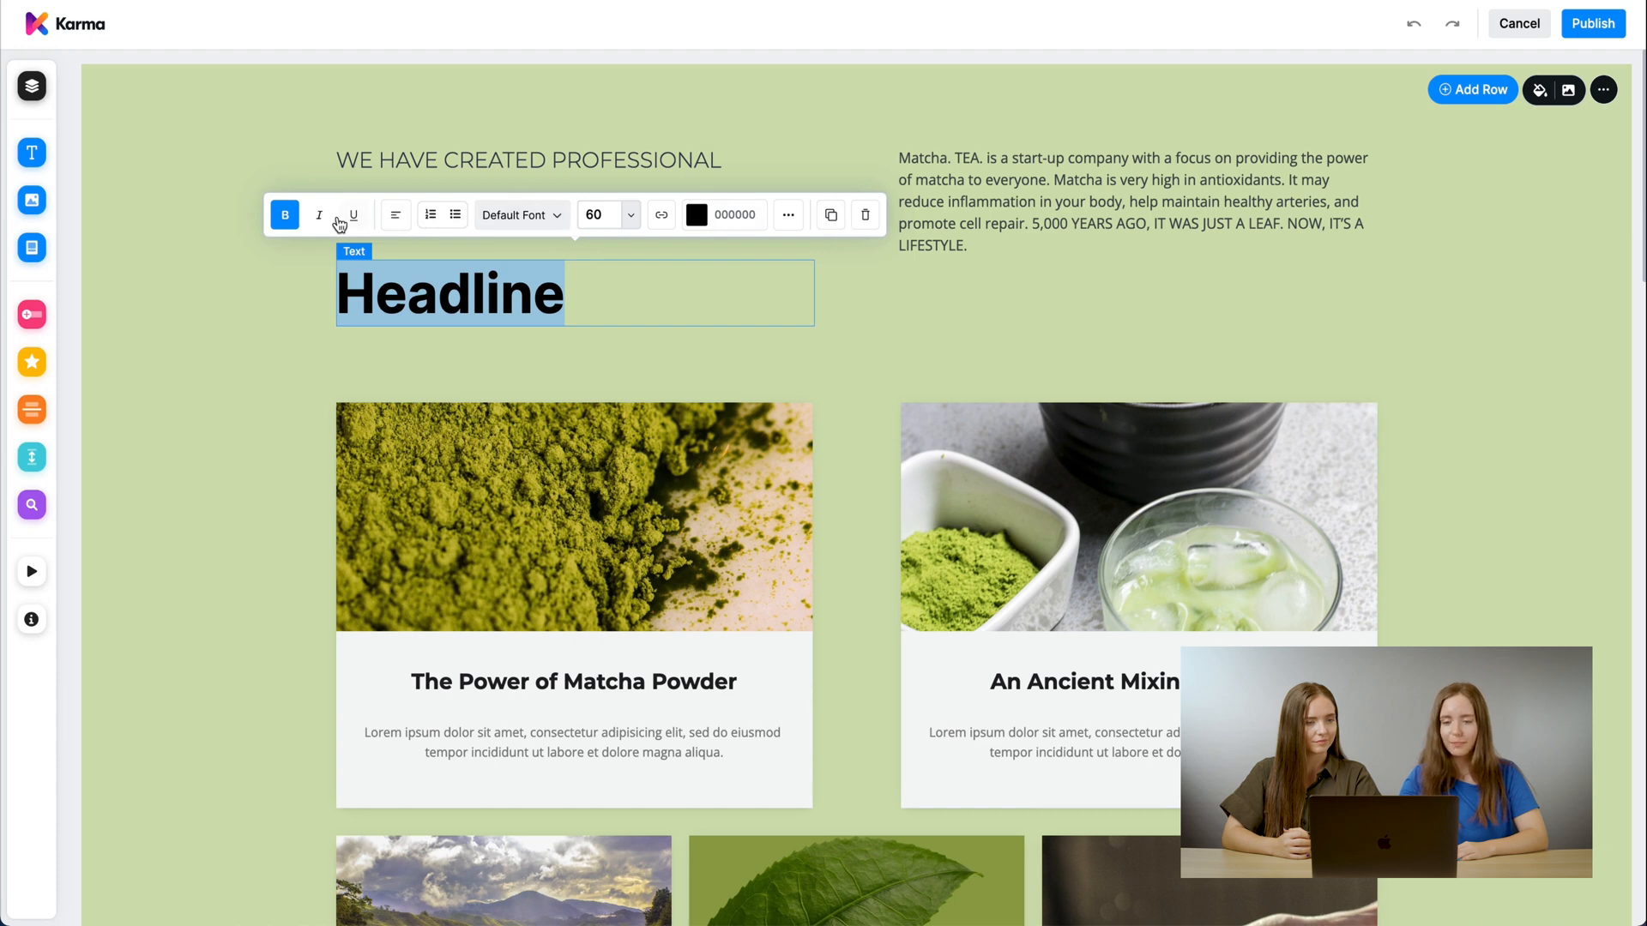
mouse_move(284, 214)
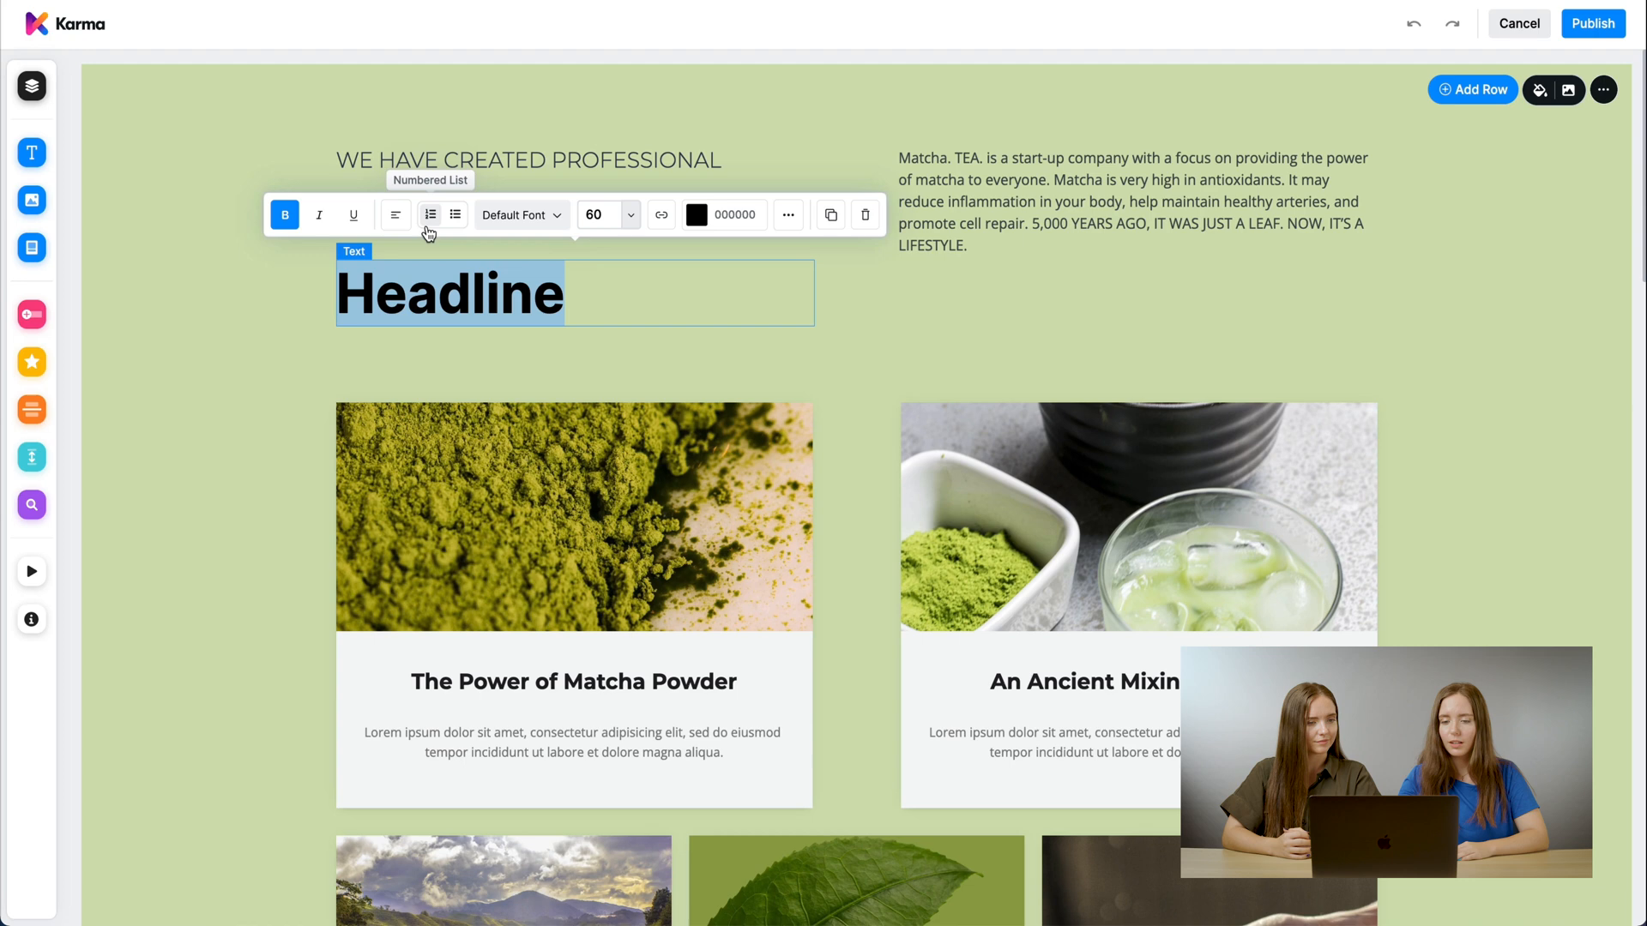
mouse_move(518, 228)
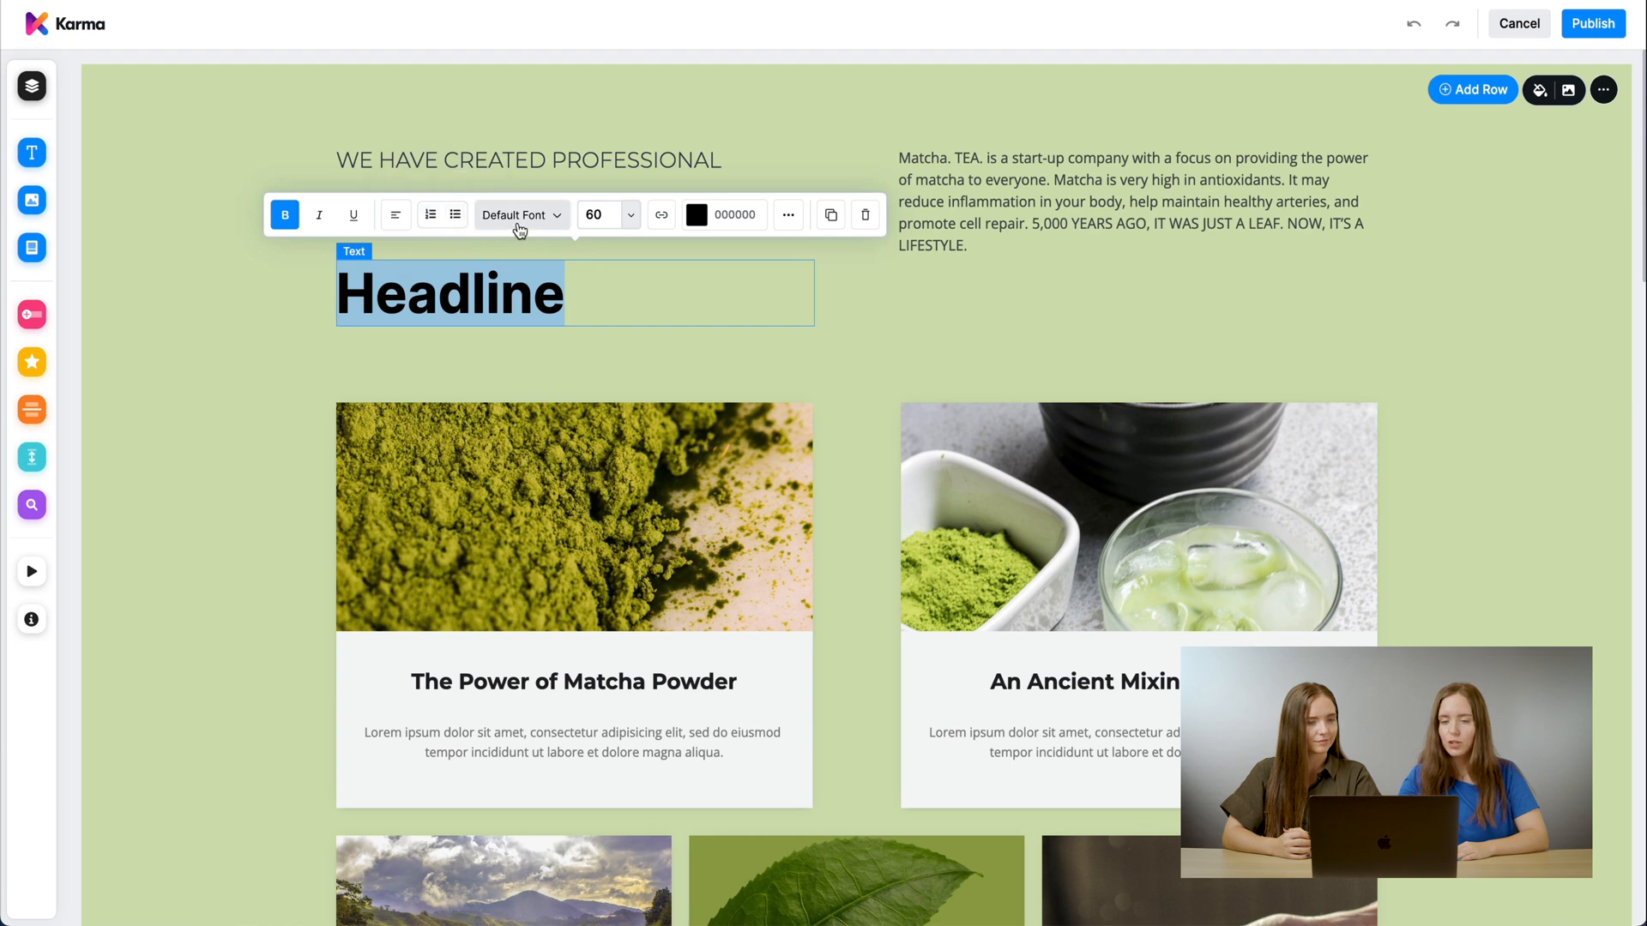
Step: Set the headline font to Overpass and replace the placeholder with 'Amazing.'
left_click(515, 216)
type("Matcha. TEA.")
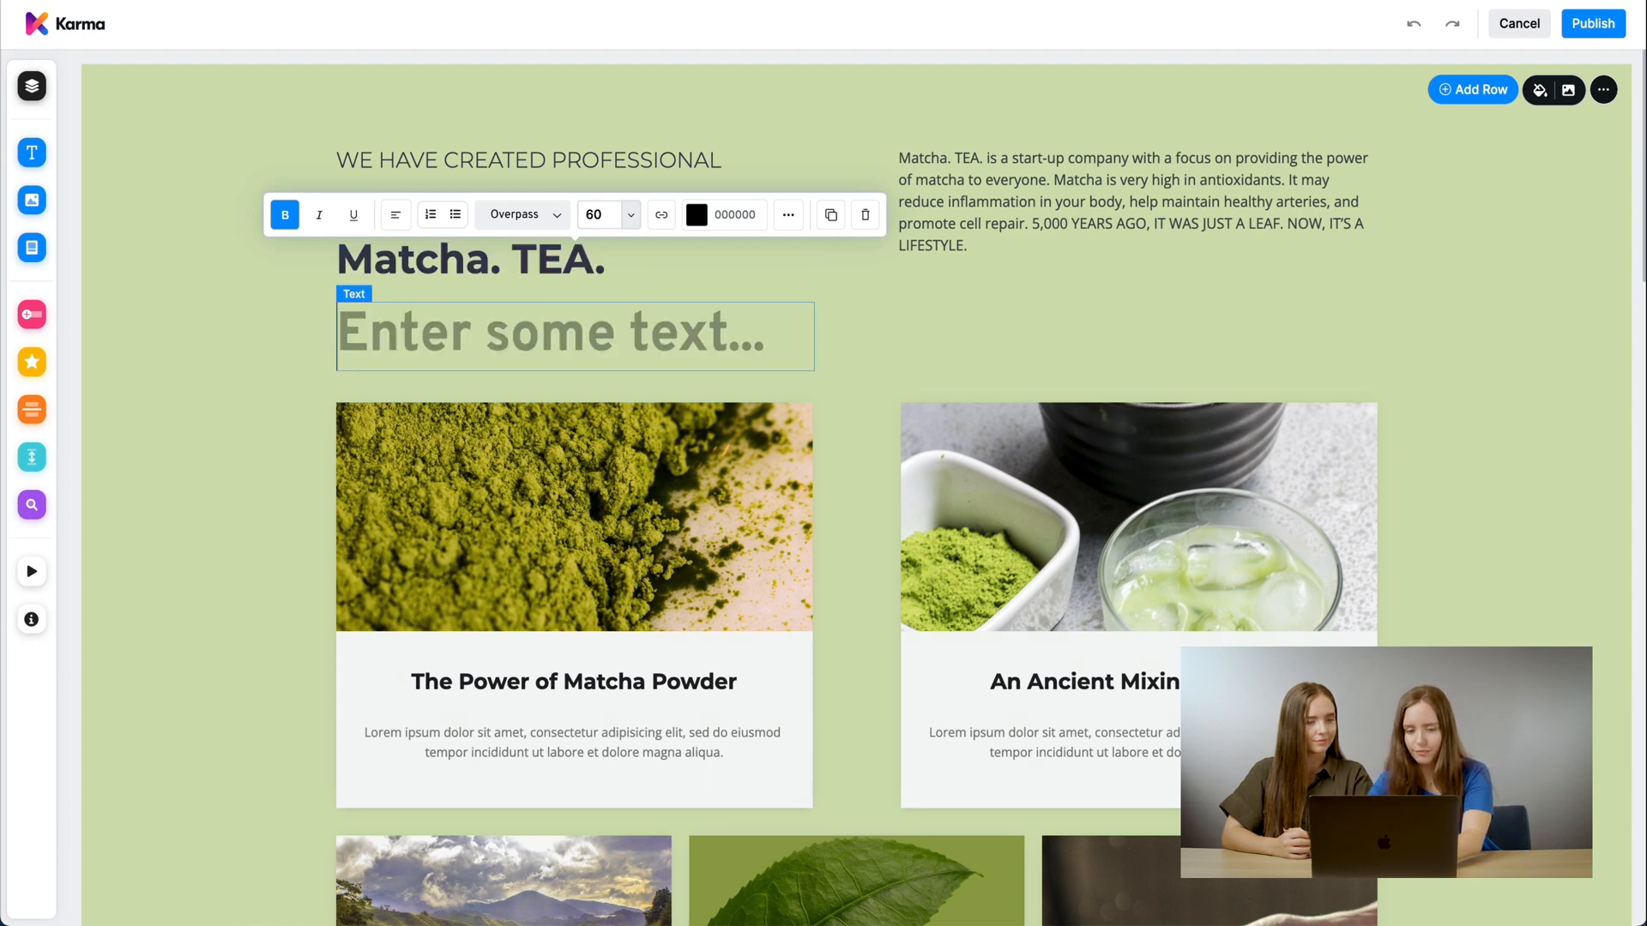
type("Amazing.")
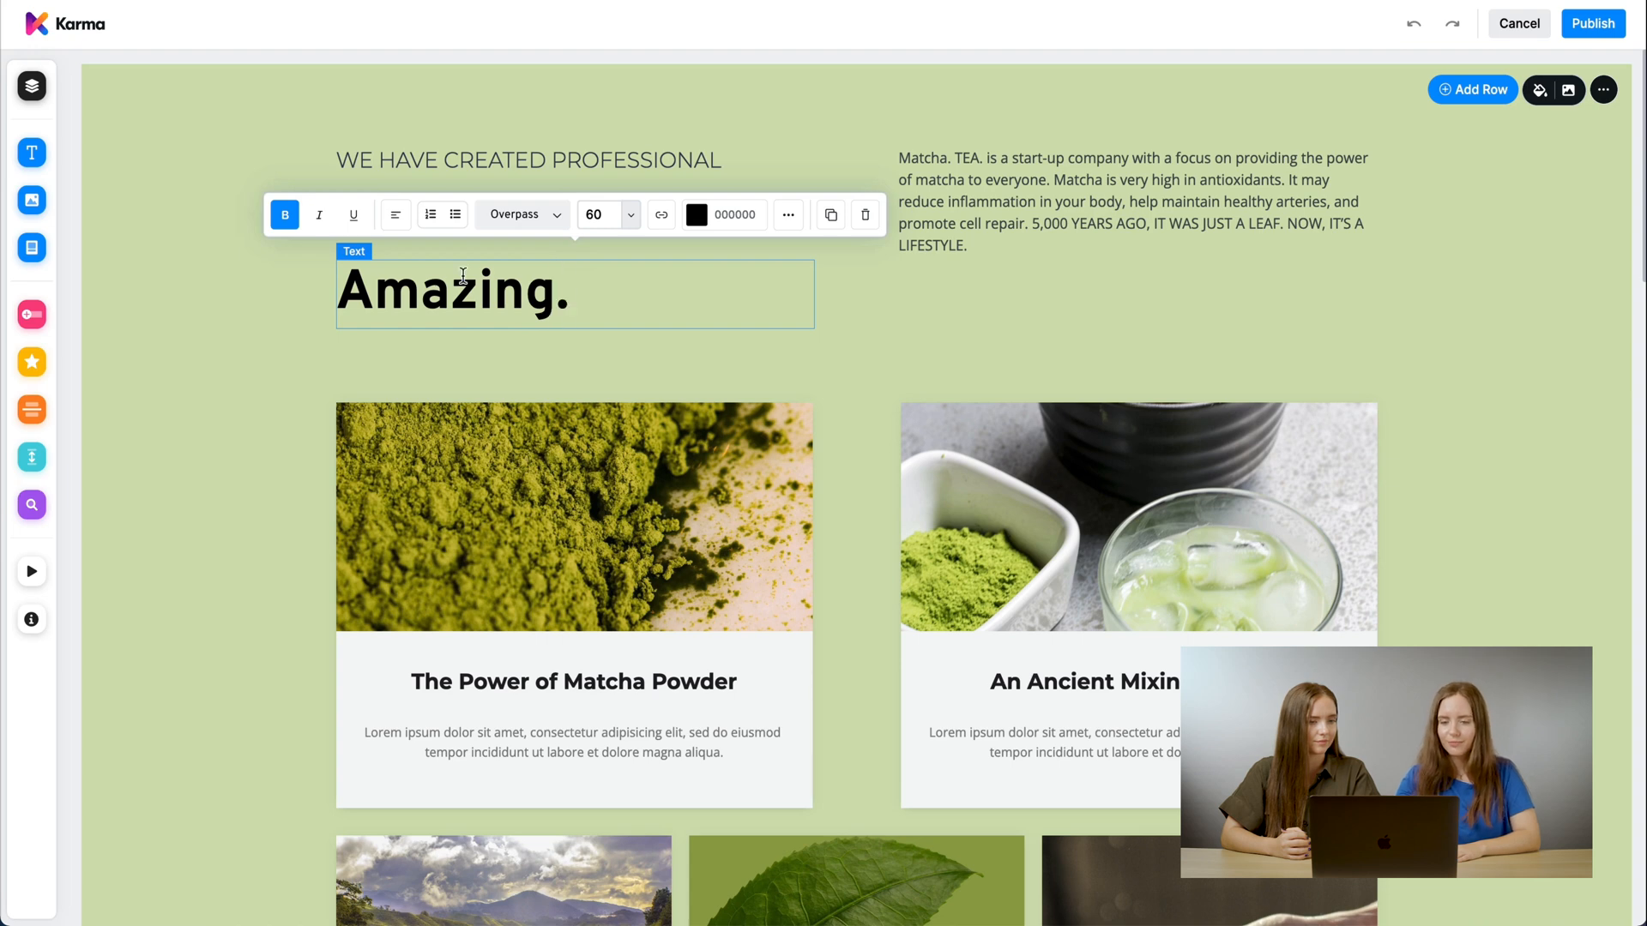
Step: Set 'Amazing.' to 24 px after trying 18 px, then show its link options
left_click(629, 214)
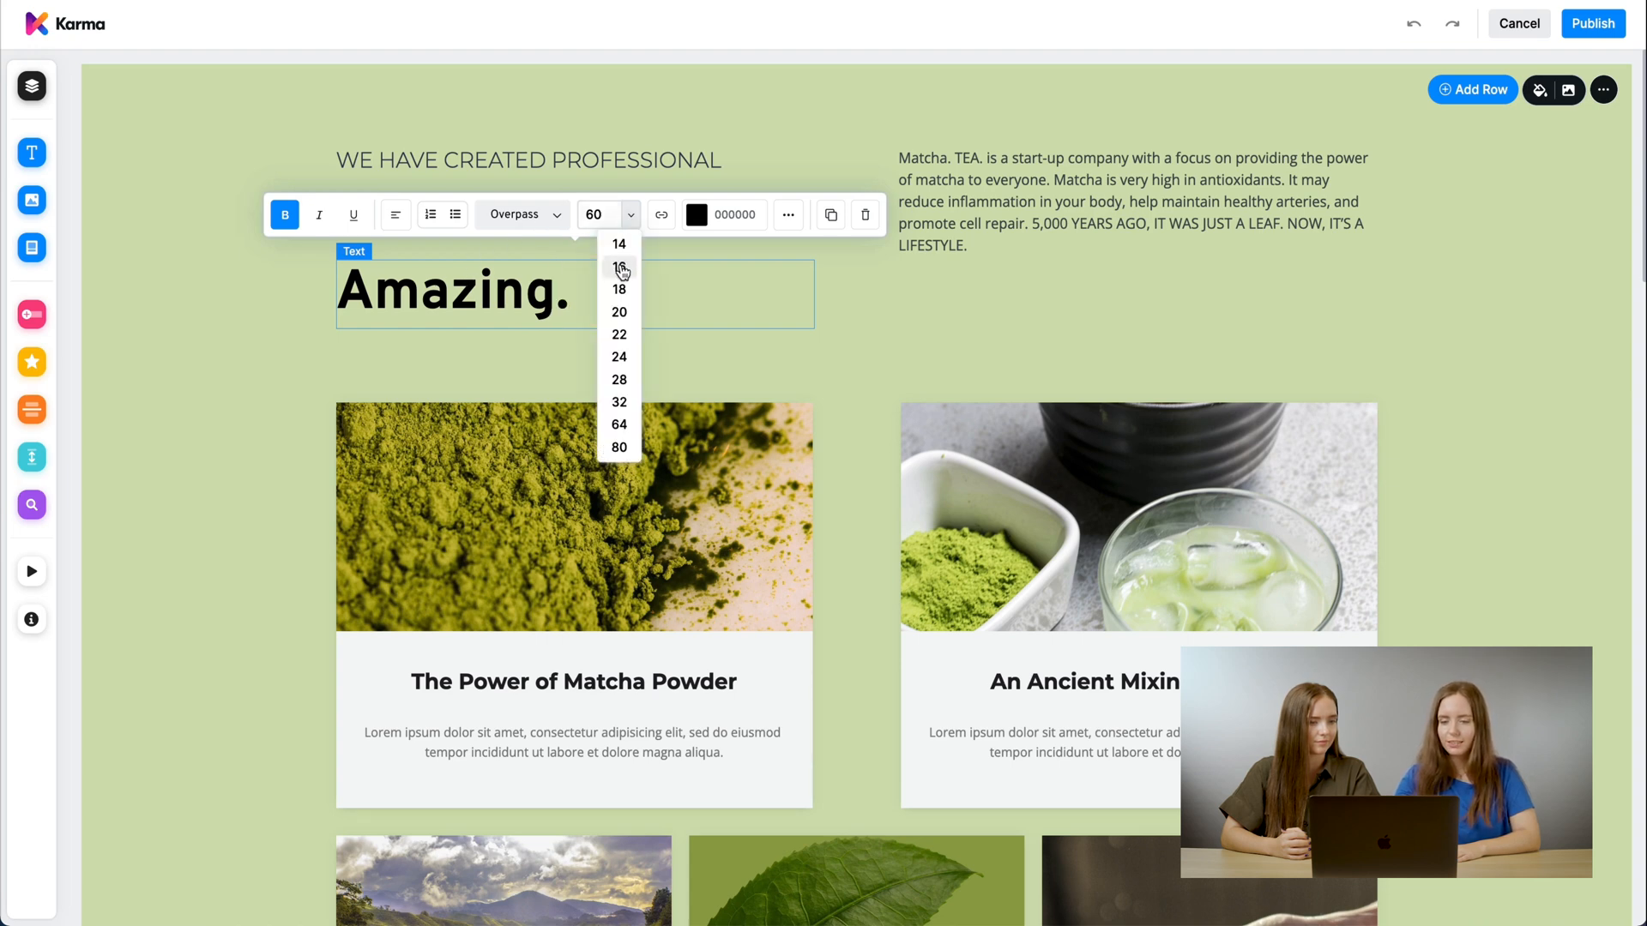
left_click(620, 289)
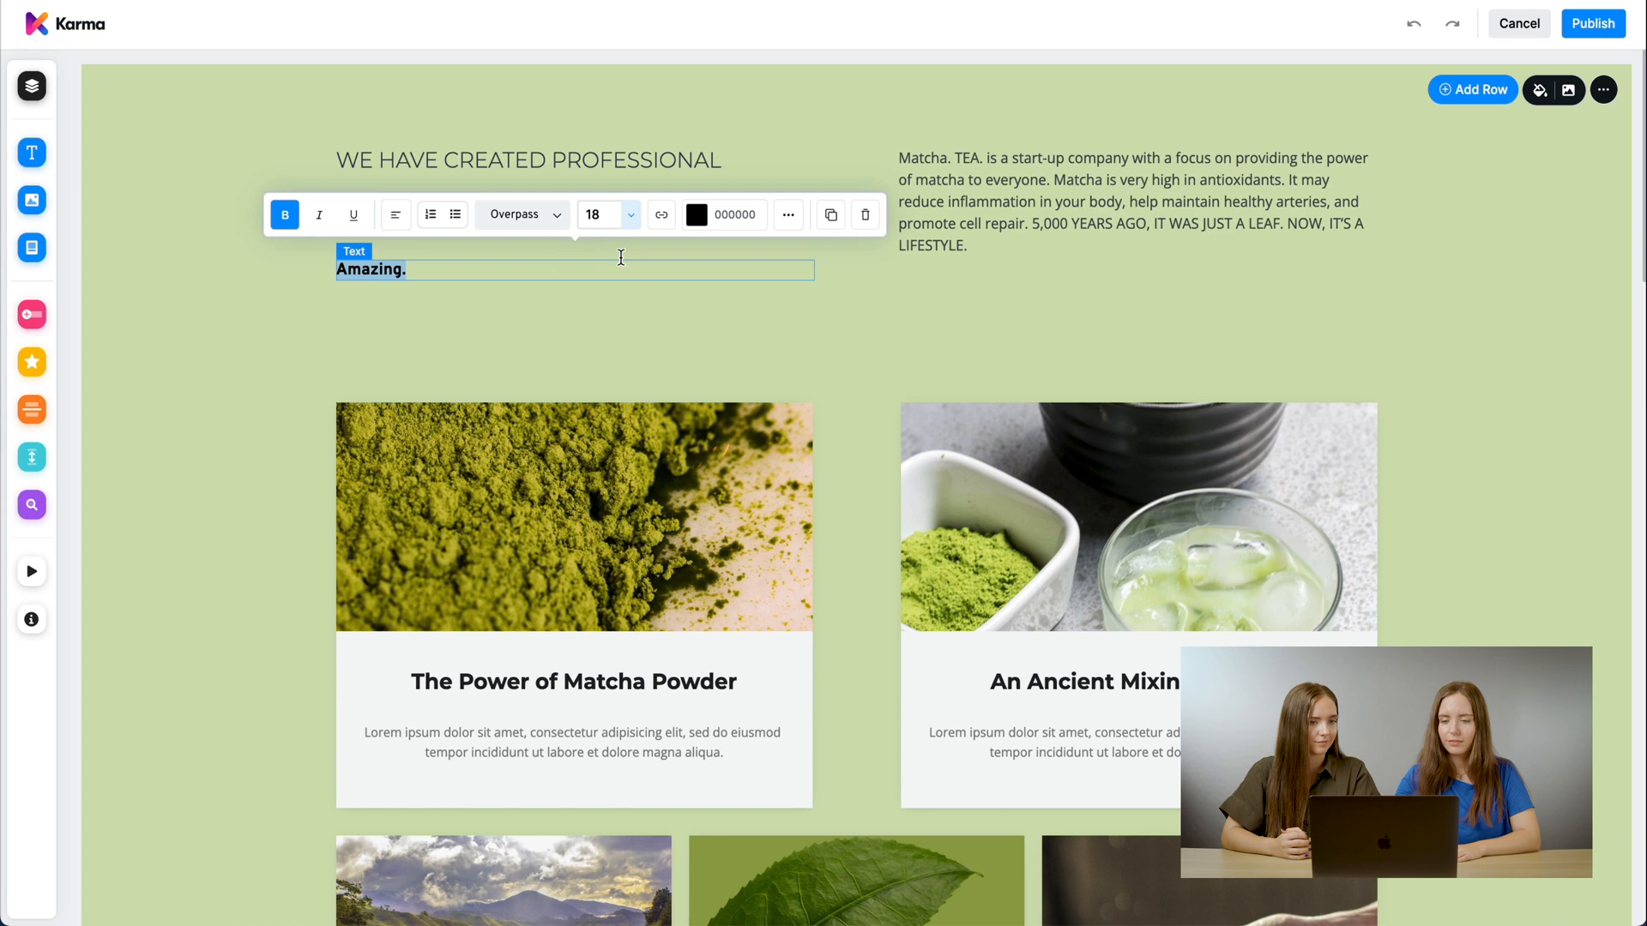
left_click(602, 215)
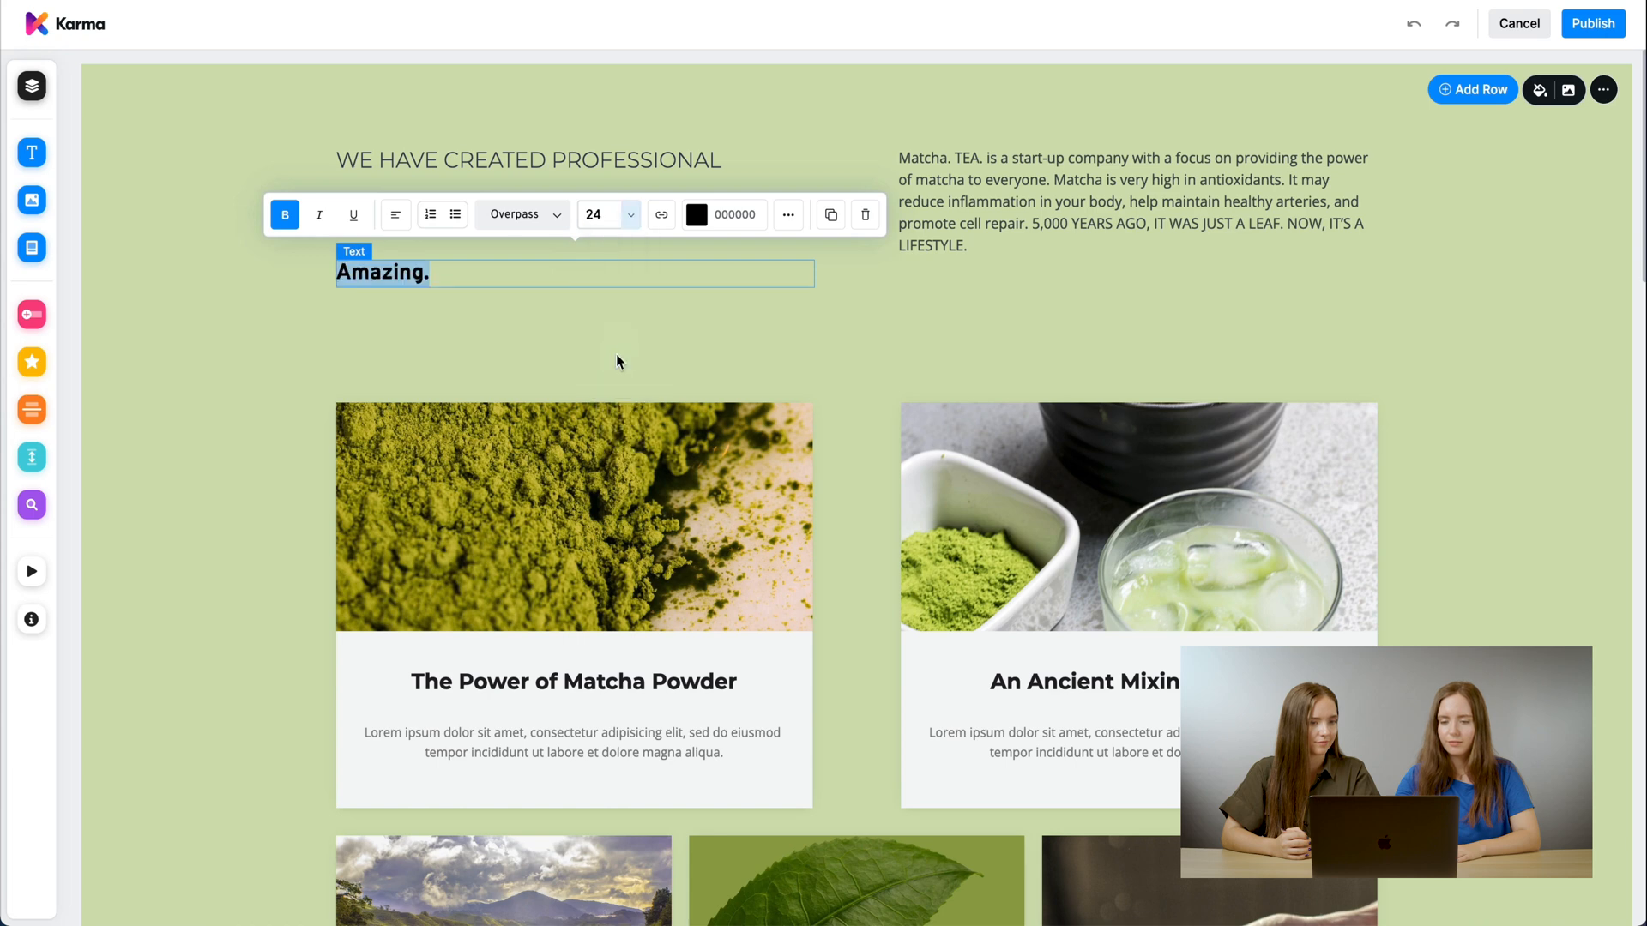
left_click(474, 273)
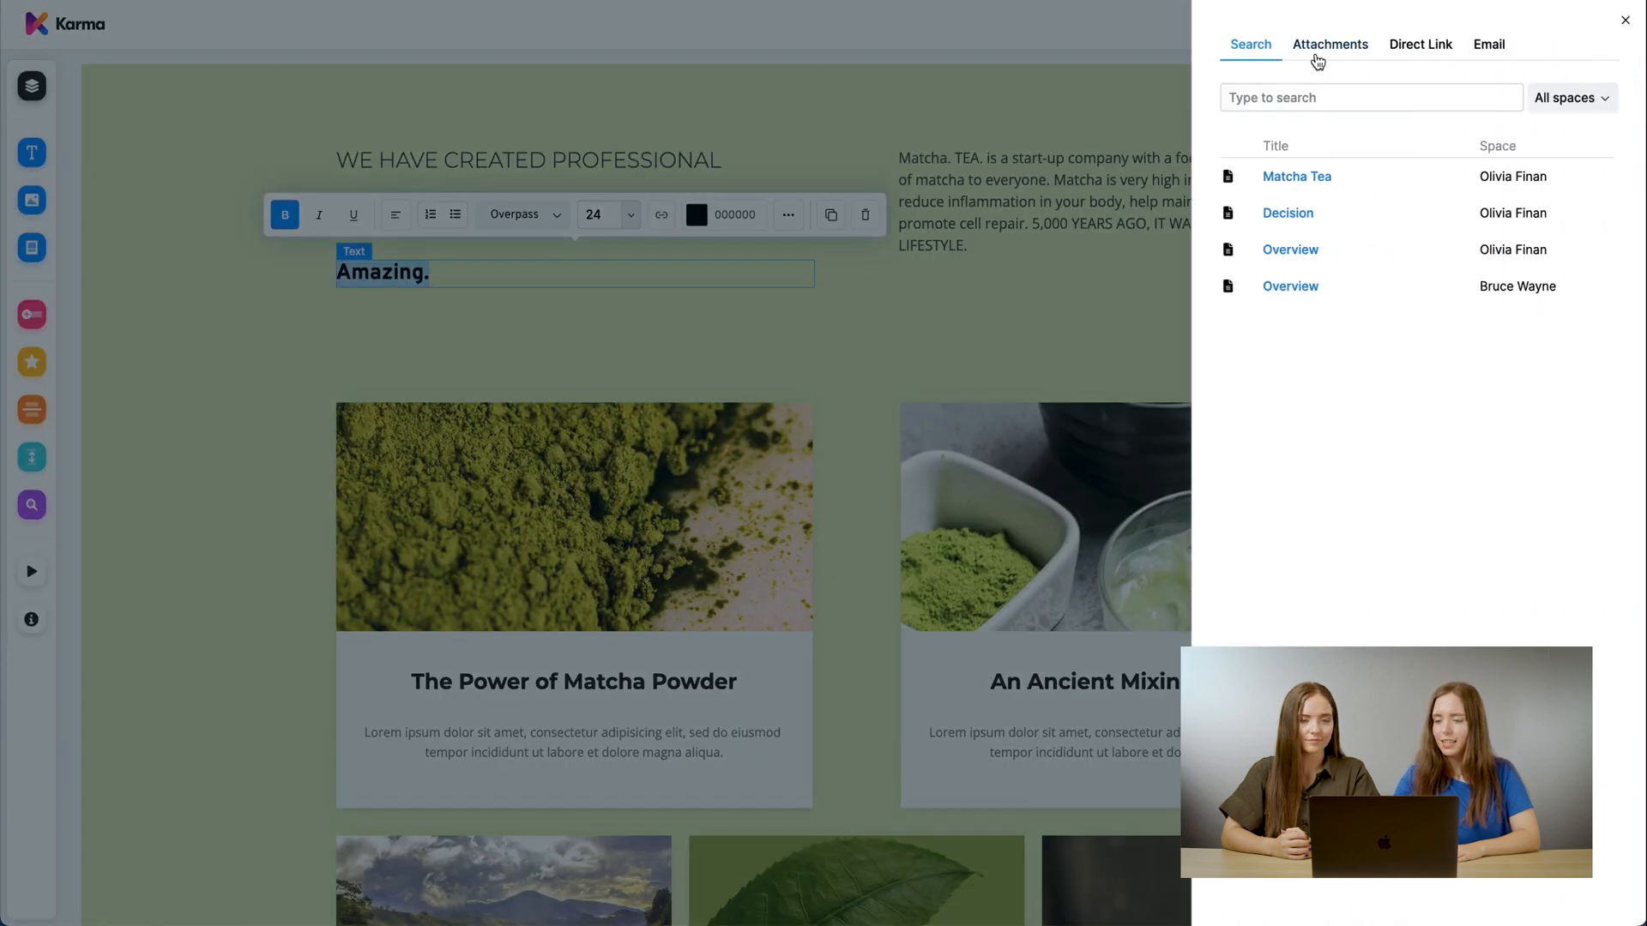
Step: Dismiss the link options and colour 'Amazing.' olive green (656607)
left_click(1329, 44)
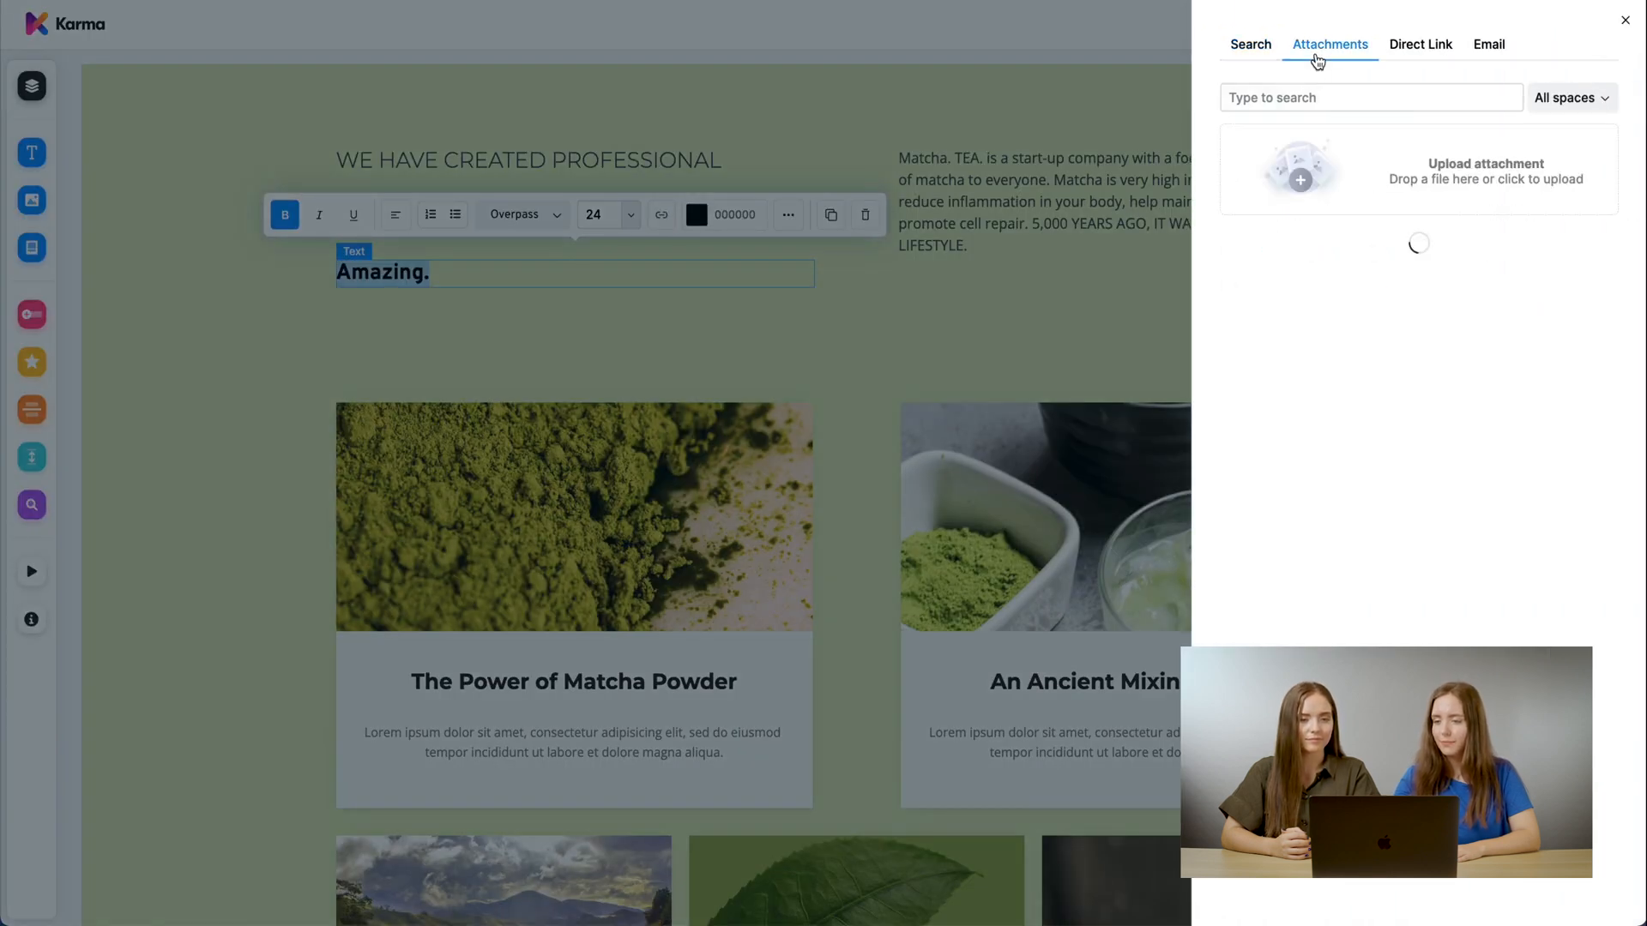
left_click(1418, 44)
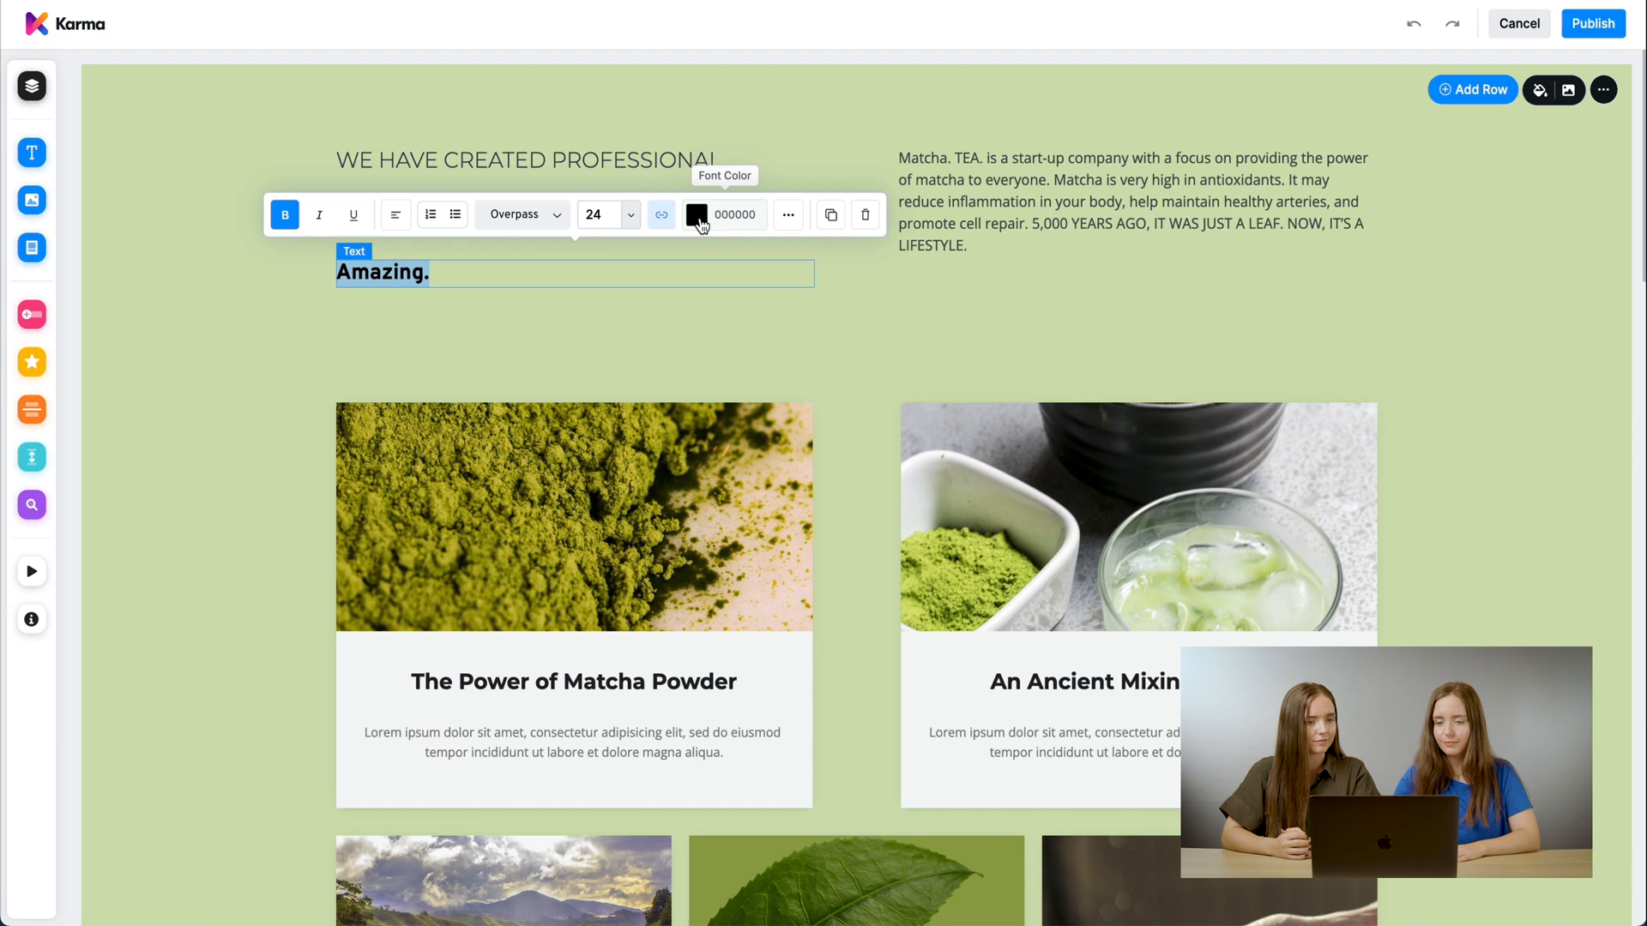
left_click(697, 215)
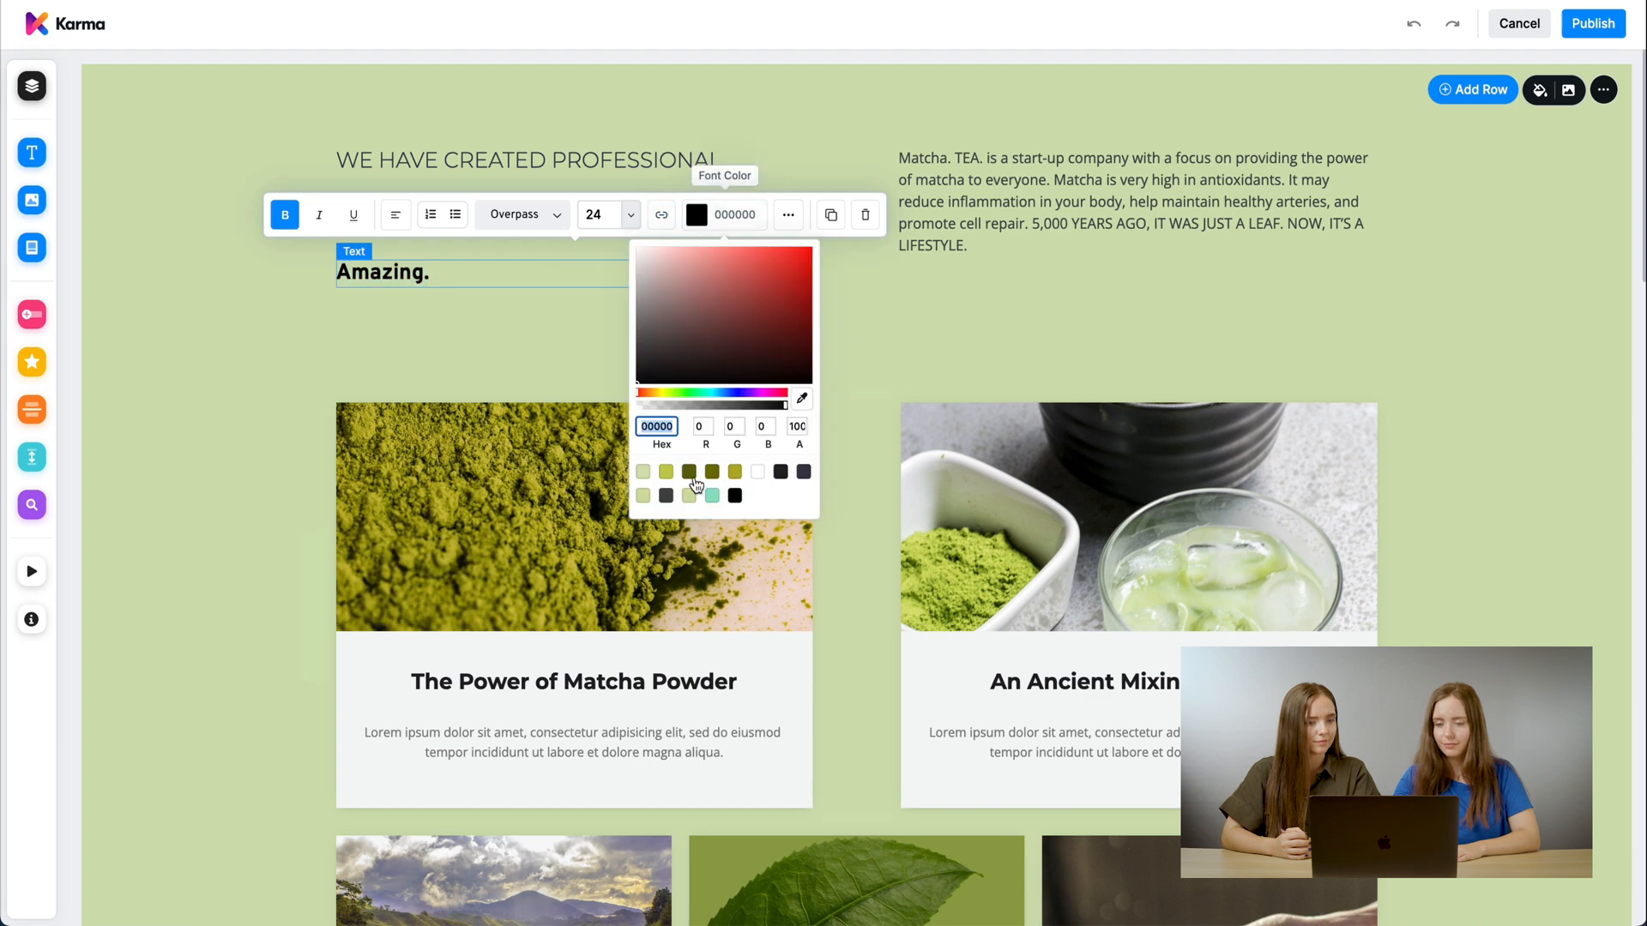
left_click(711, 470)
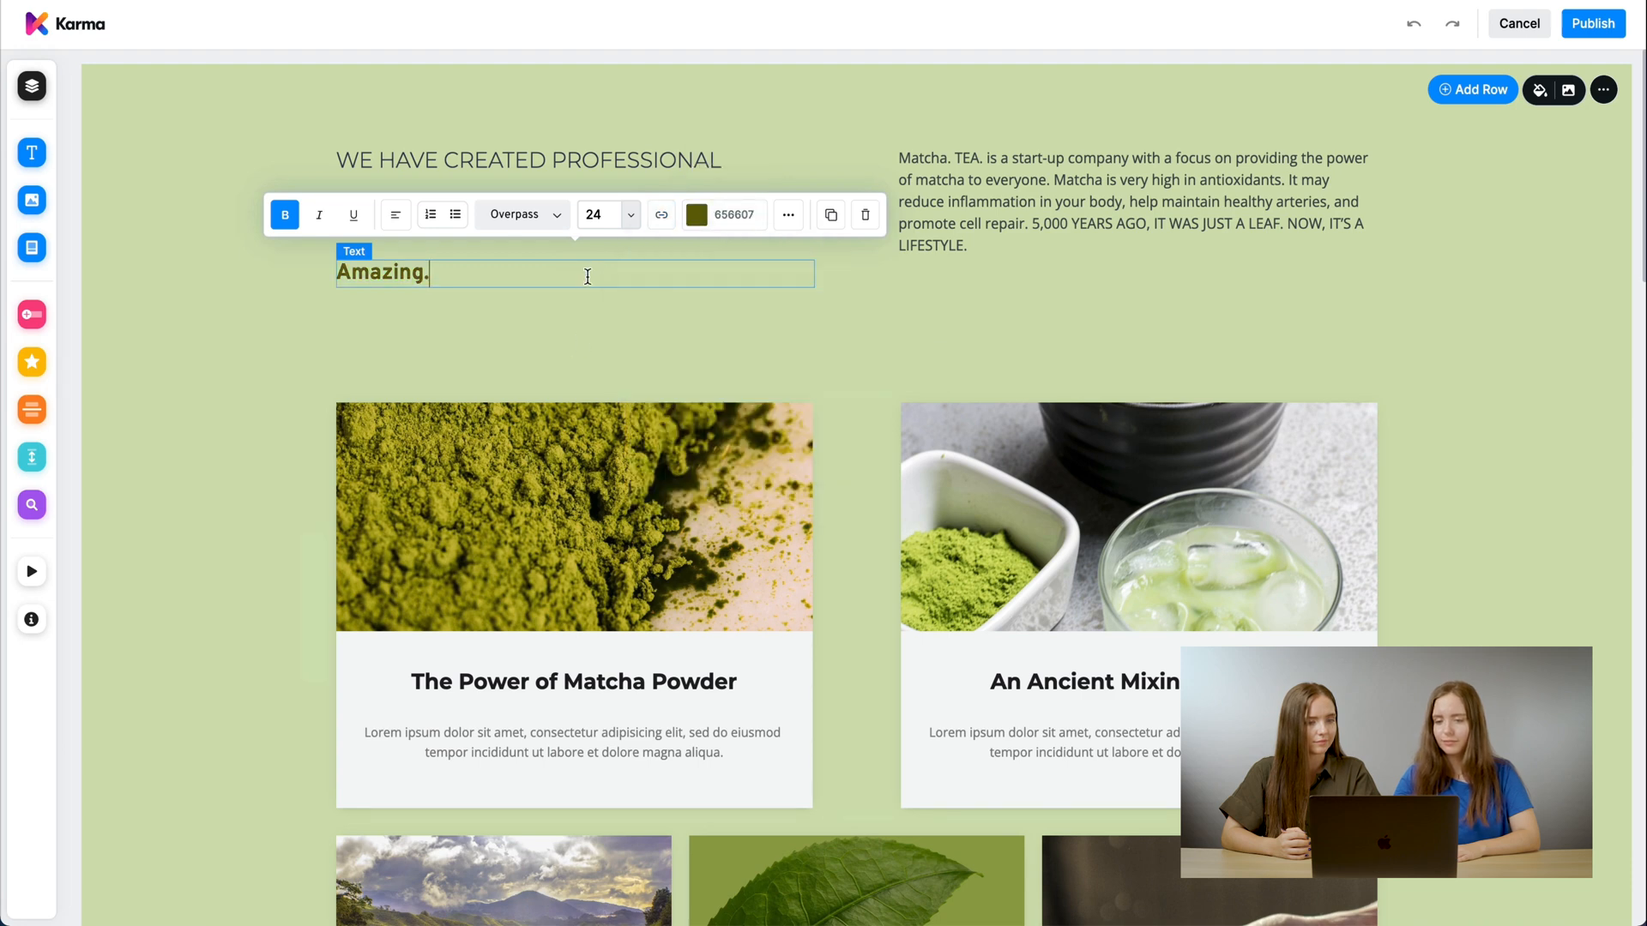
left_click(787, 214)
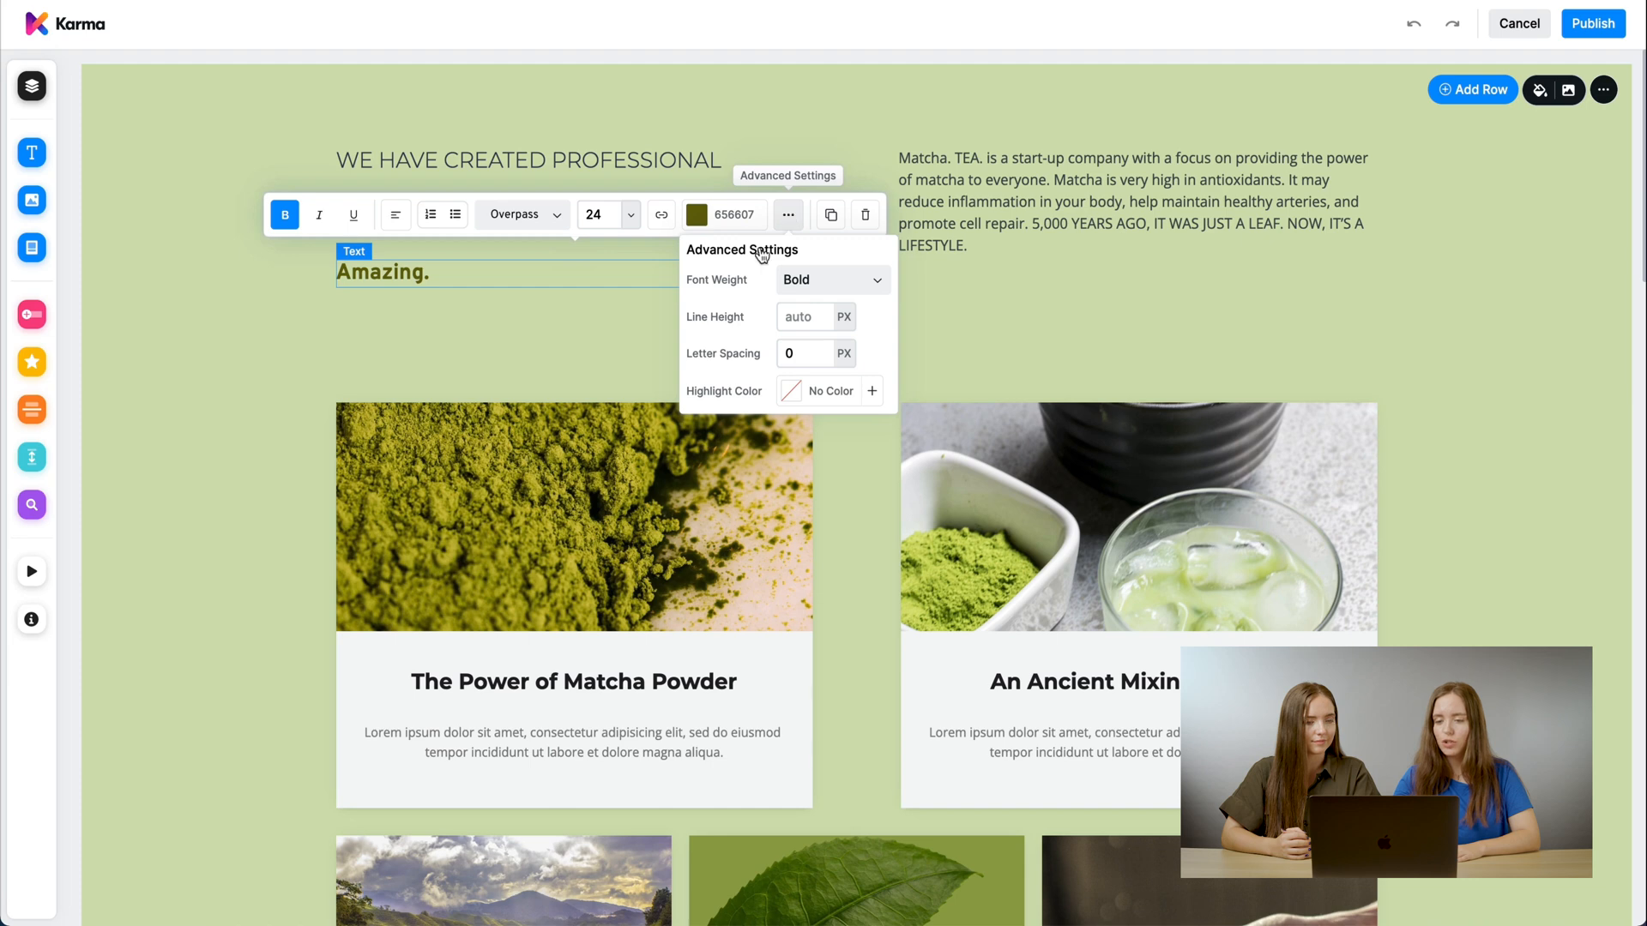
Step: Set 'Amazing.' to Regular weight with 3 px letter spacing
left_click(832, 280)
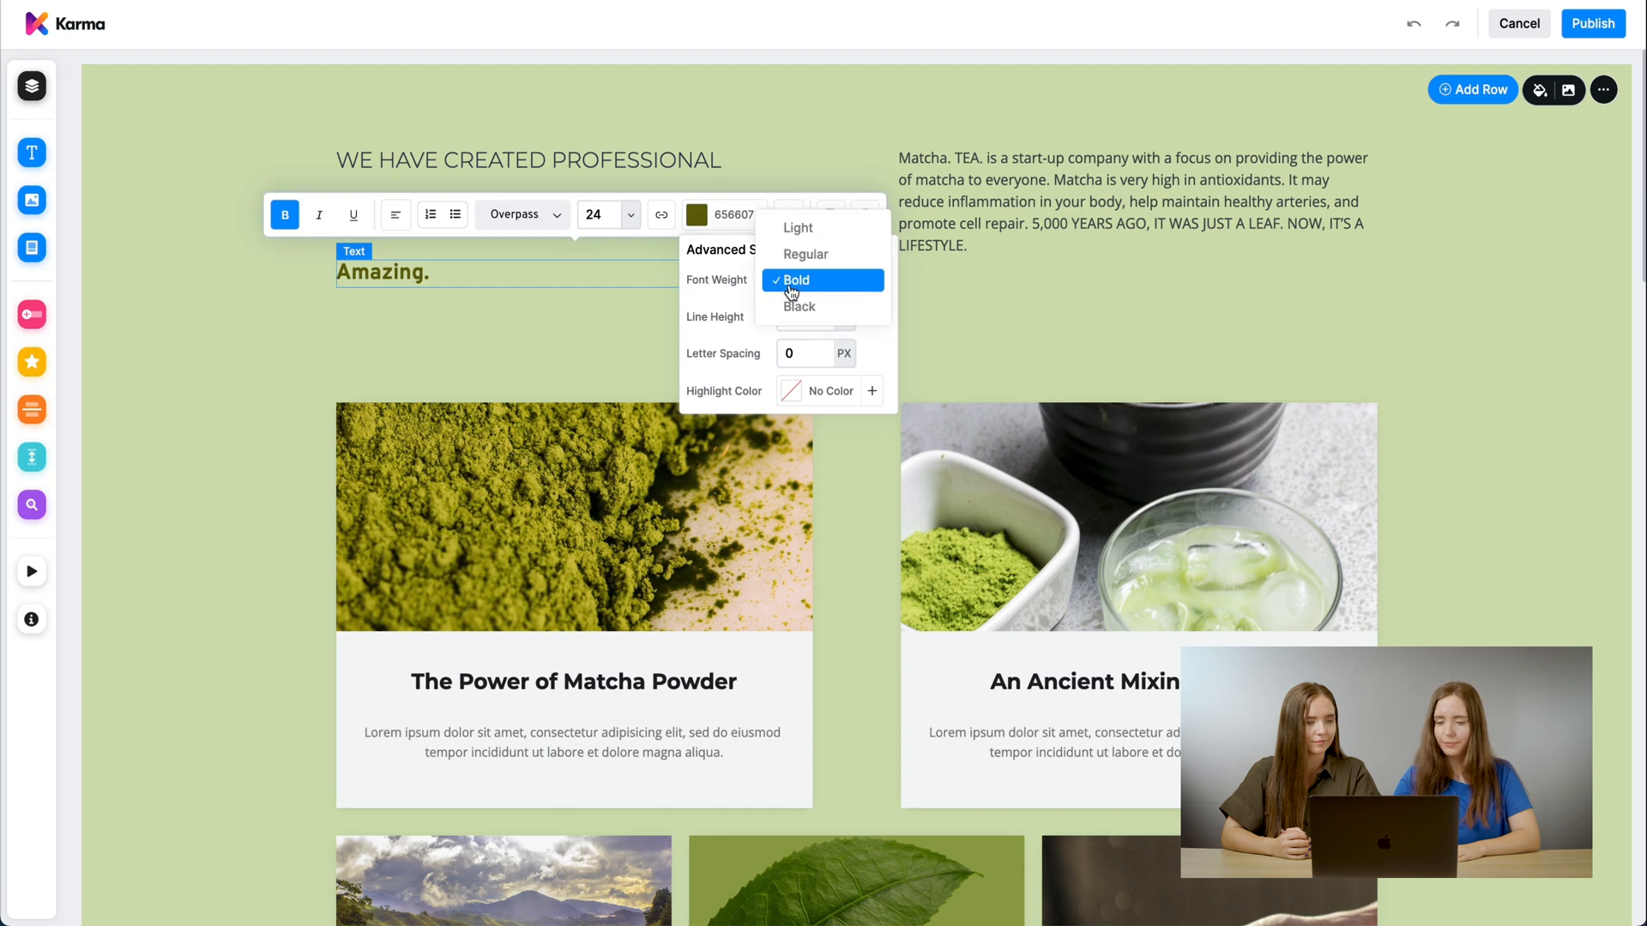
left_click(804, 254)
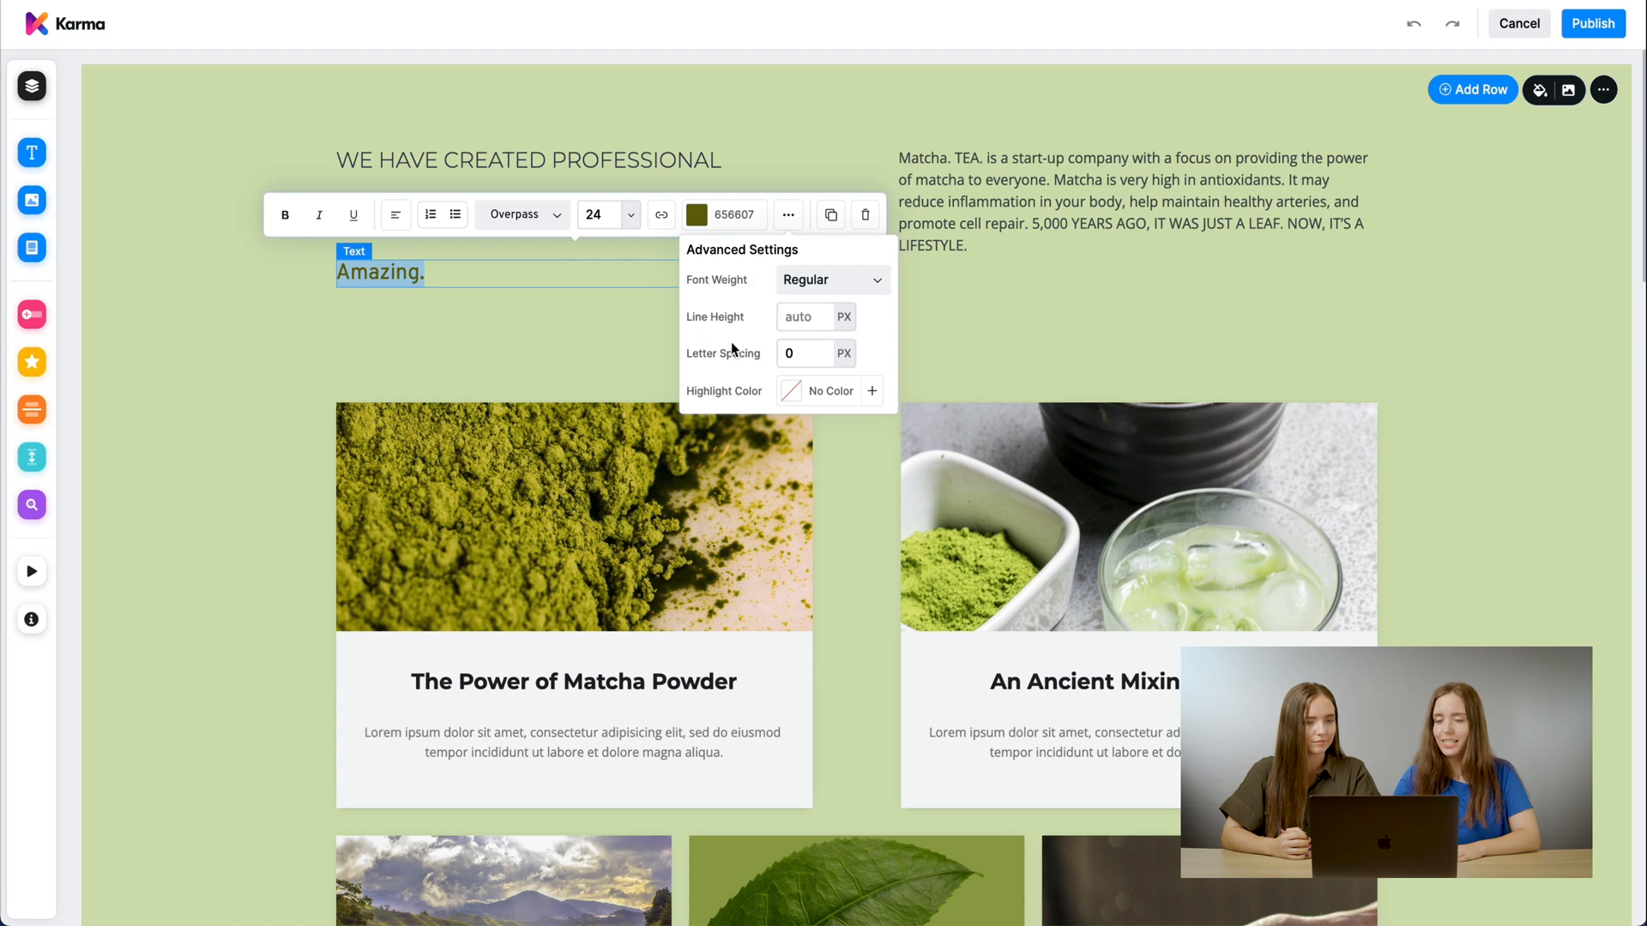
left_click(803, 353)
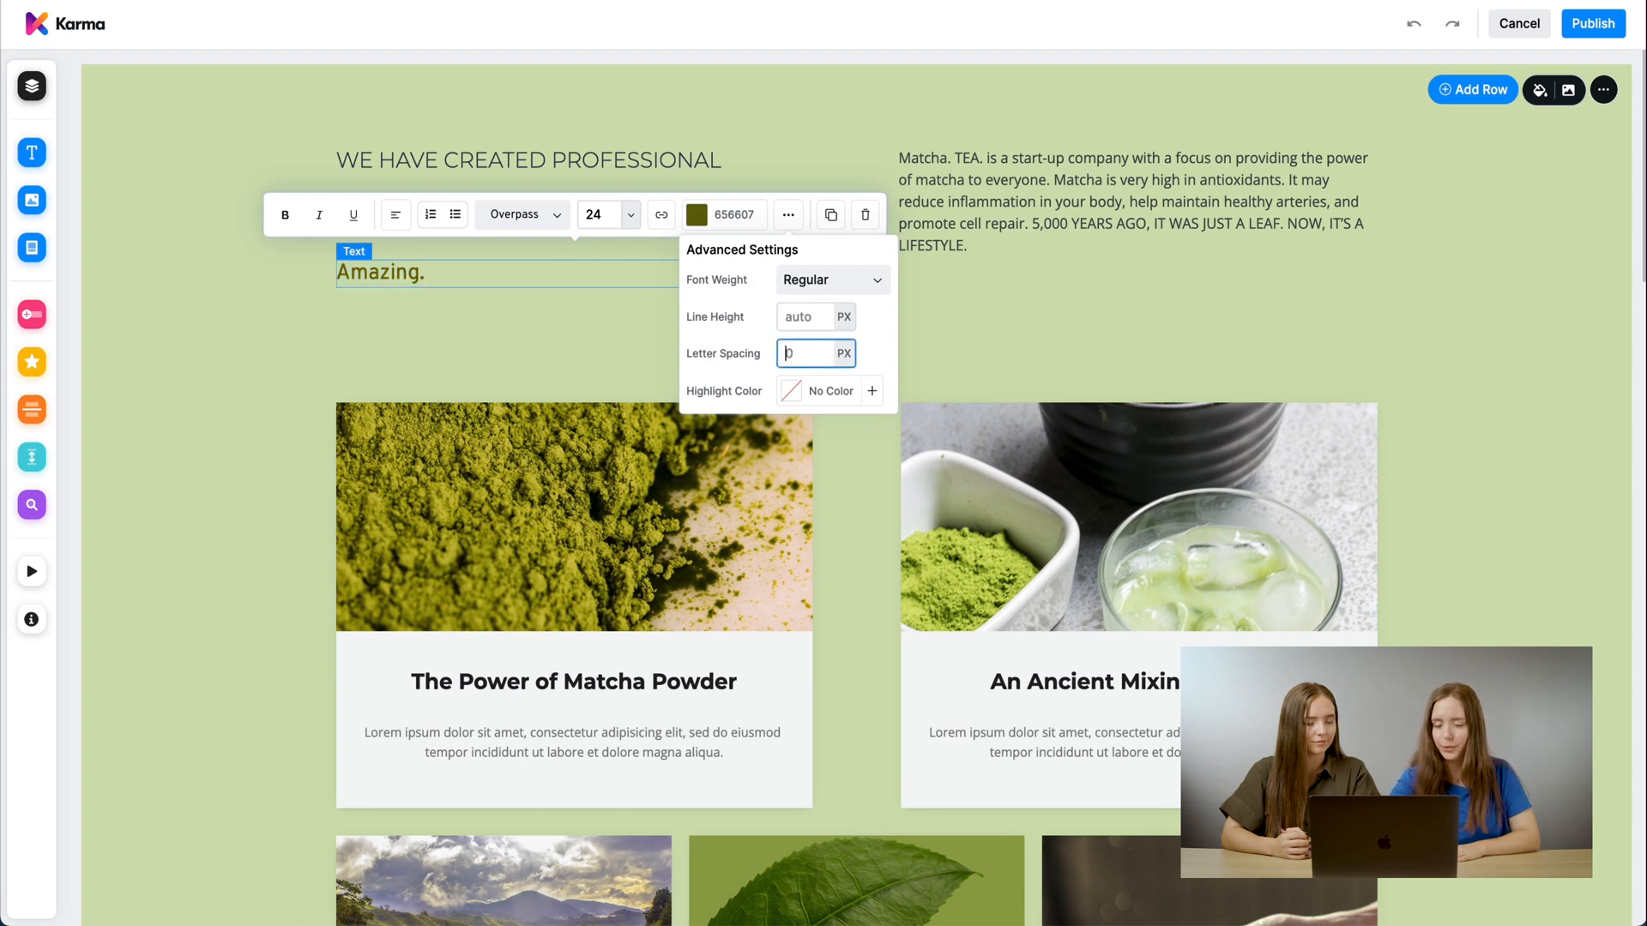
type("3")
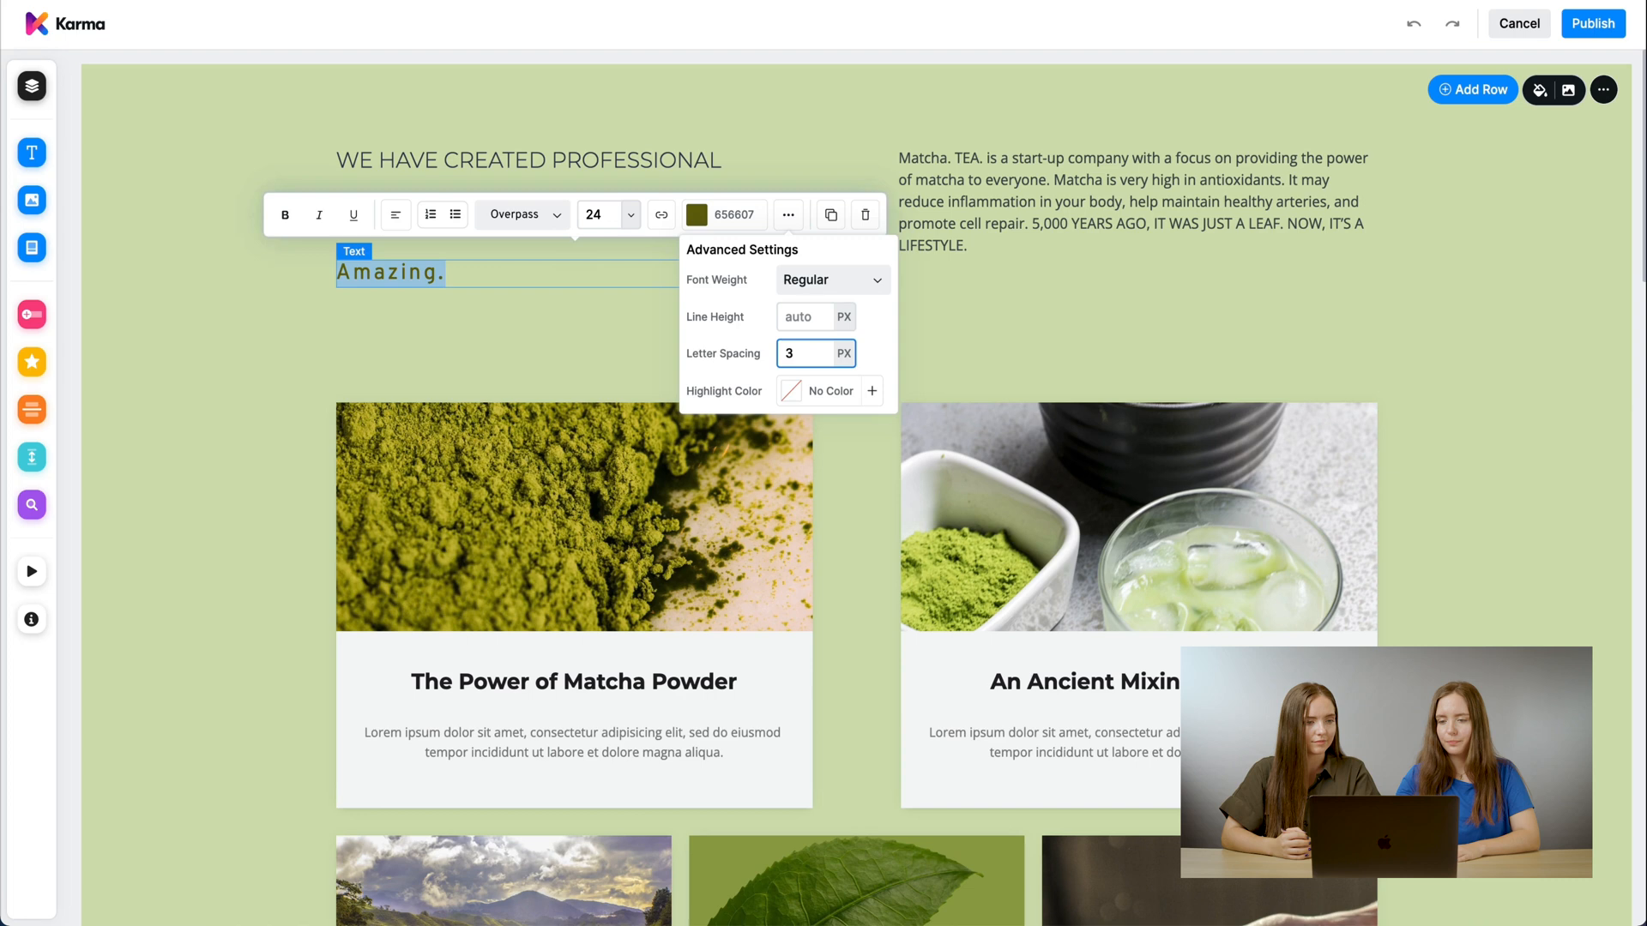